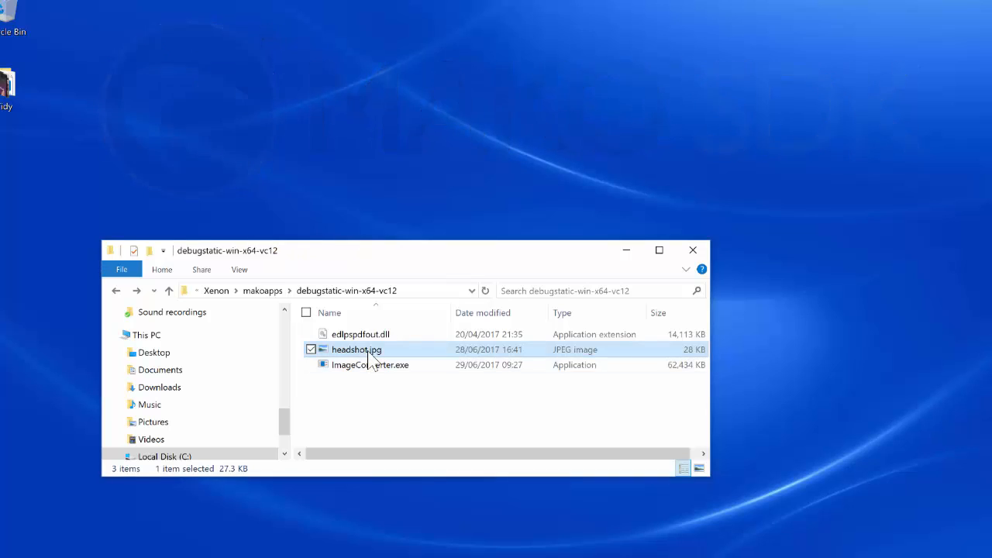
# - Preview headshot.jpg to check the photo, then dismiss the preview
pyautogui.doubleClick(357, 350)
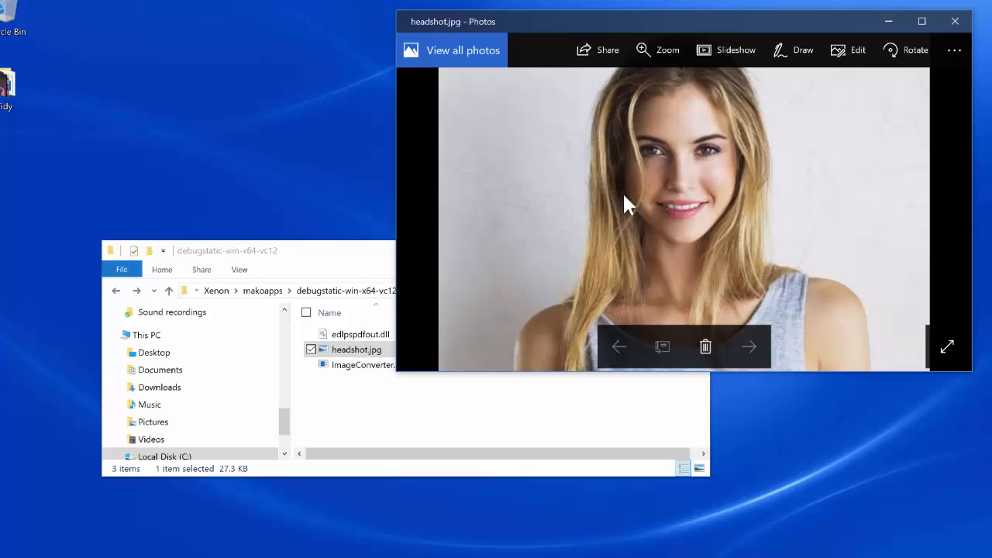
pyautogui.click(955, 22)
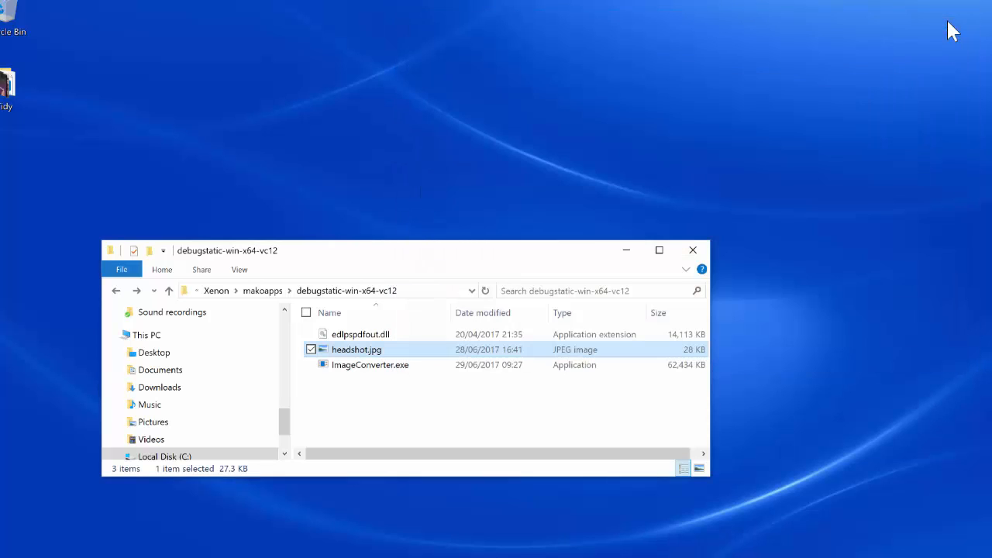
pyautogui.moveTo(751, 154)
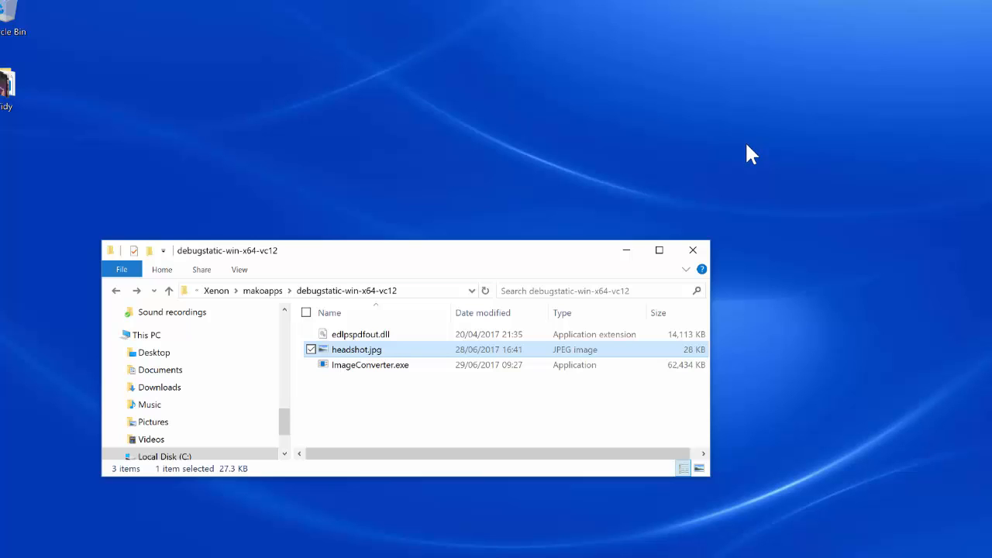
pyautogui.moveTo(438, 301)
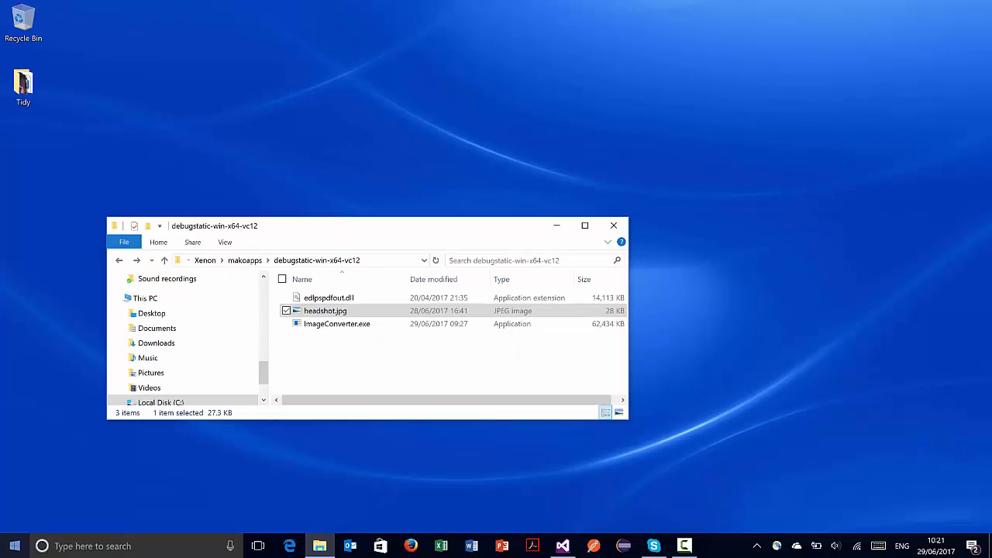
# - Switch to the debugstatic-win-x64-vc12 folder and list its DLL, headshot.jpg and ImageConverter.exe
pyautogui.click(13, 545)
pyautogui.write('c')
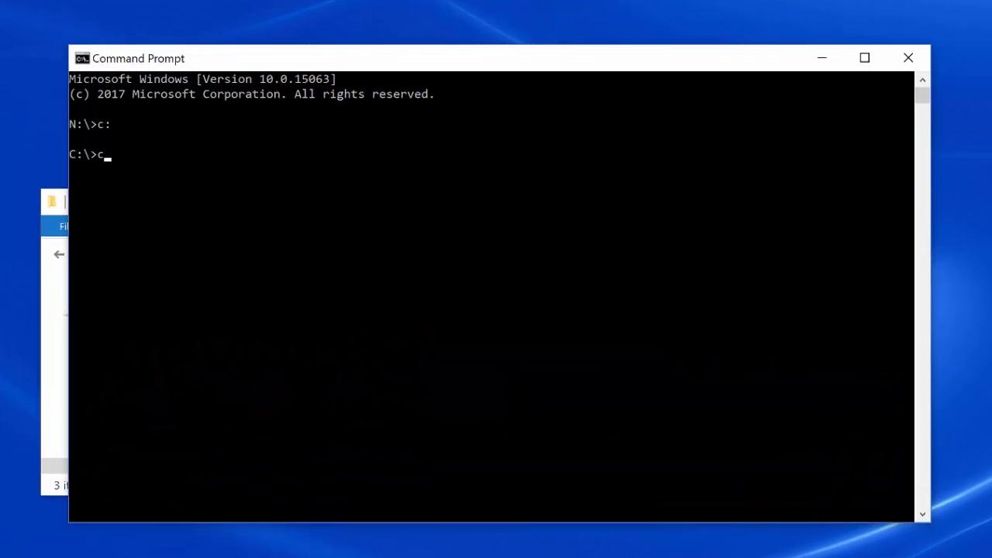
pyautogui.write('d C:\\P4\\davids_ts\\ts\\...\\Xenon\\makoapps\\debugstatic-win-x64-vc12')
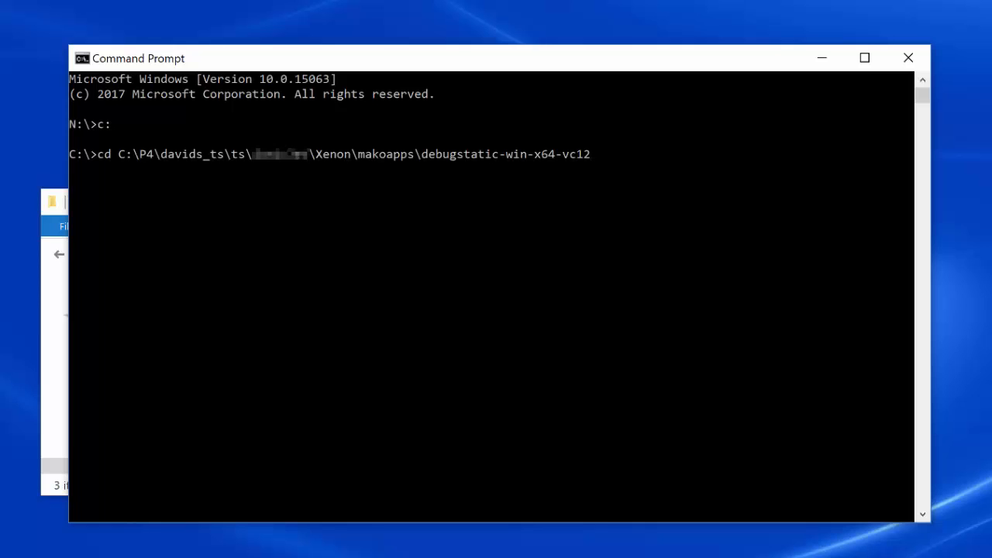
pyautogui.write('dir')
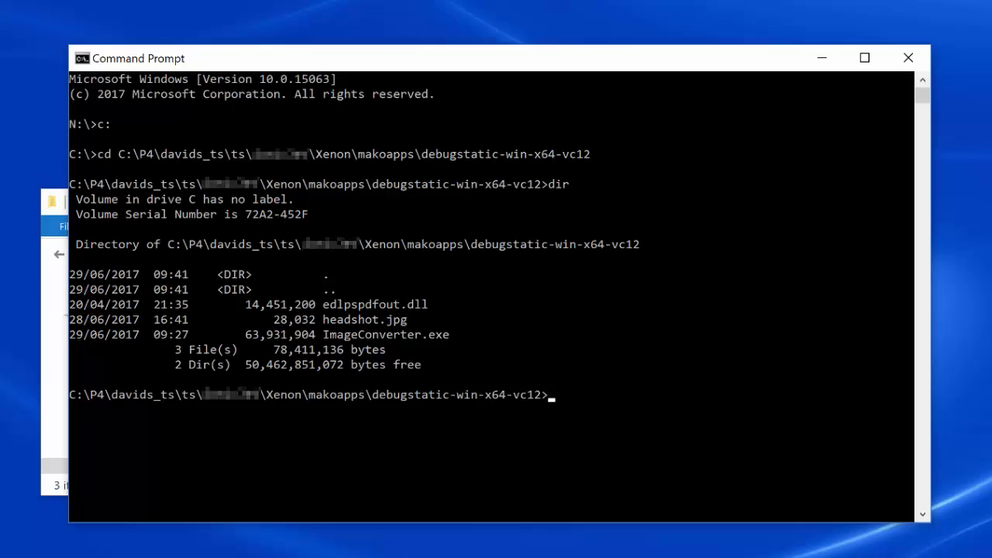
# - Run ImageConverter.exe on headshot.jpg to produce idcard.pdf
pyautogui.write('ImageConverter.exe h')
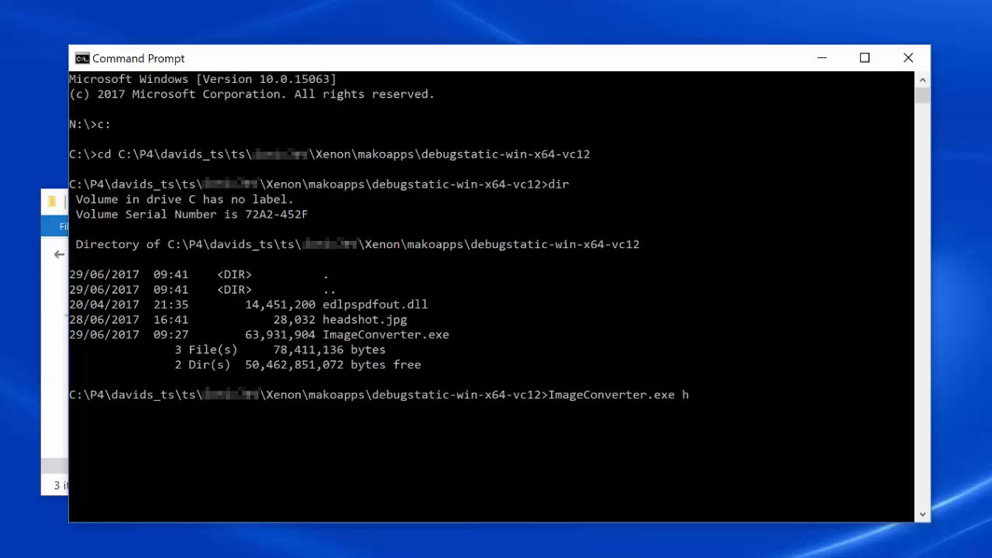
pyautogui.write('eadshot.jpg')
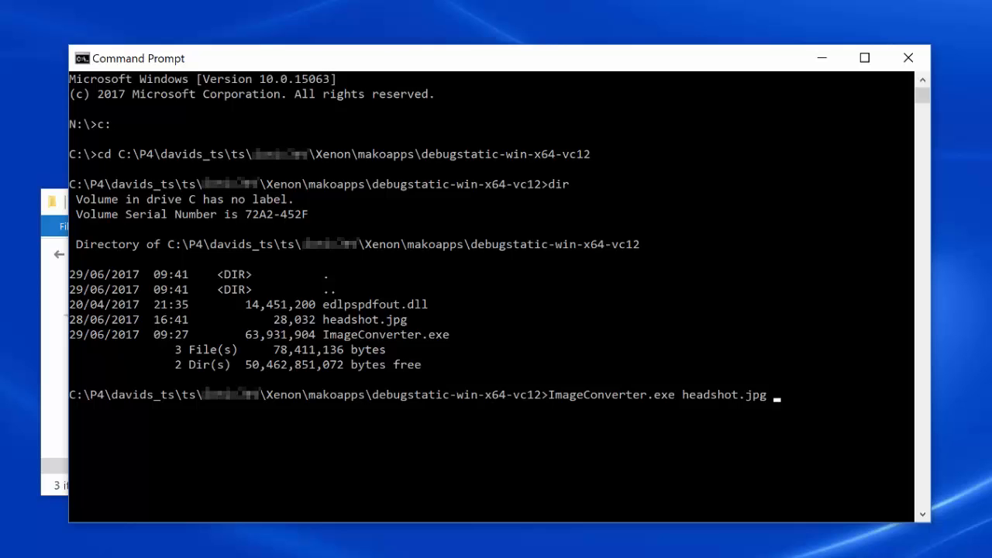
pyautogui.write('i')
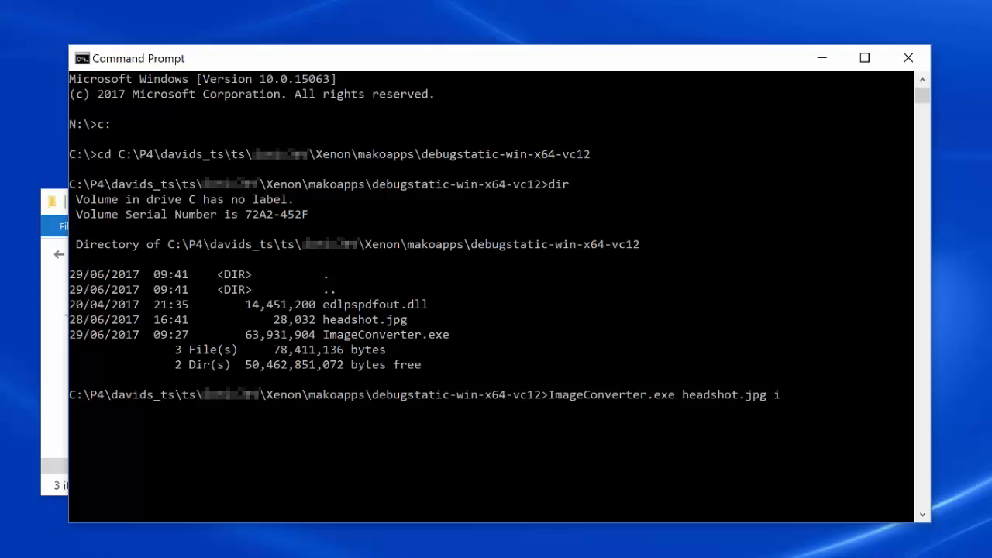
pyautogui.write('dcard')
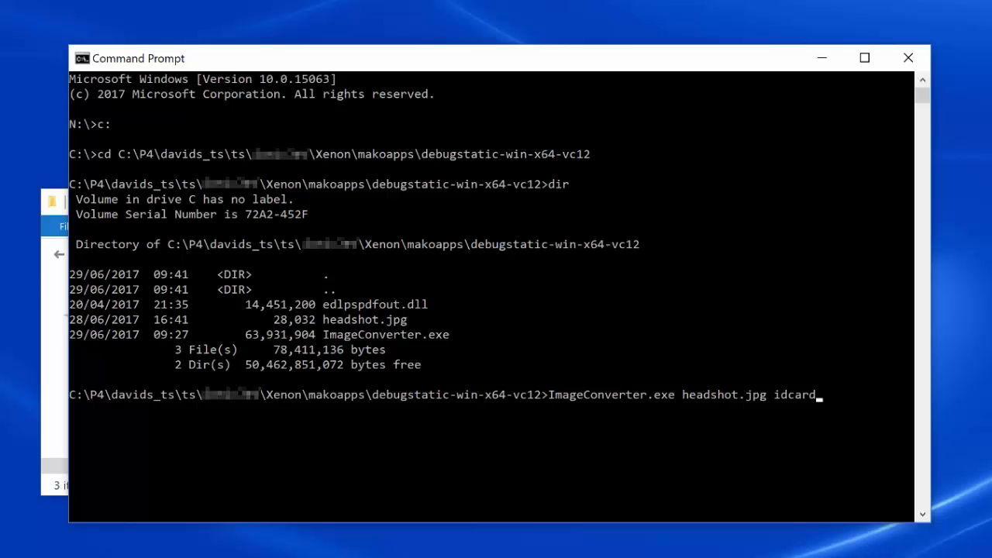
pyautogui.write('.pdf')
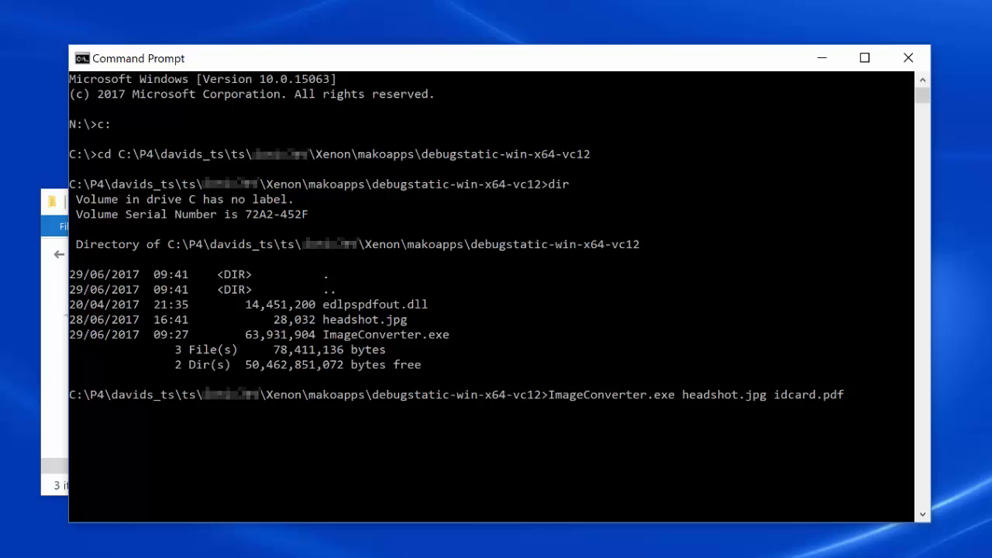
# - Run ImageConverter.exe on headshot.jpg to produce idcard.tiff and list the folder again
pyautogui.write('C')
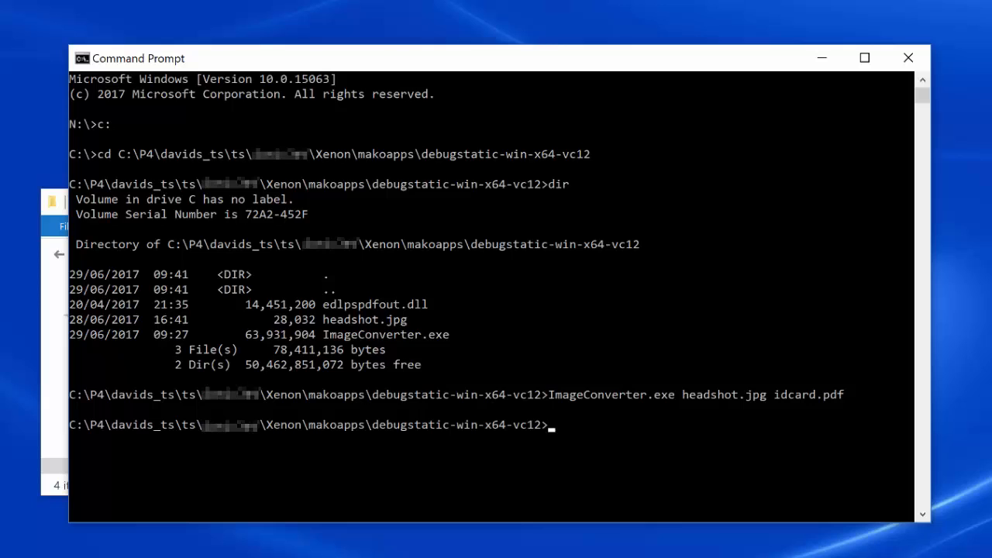
pyautogui.write('ImageConverter.exe headshot.jpg idcard.pd')
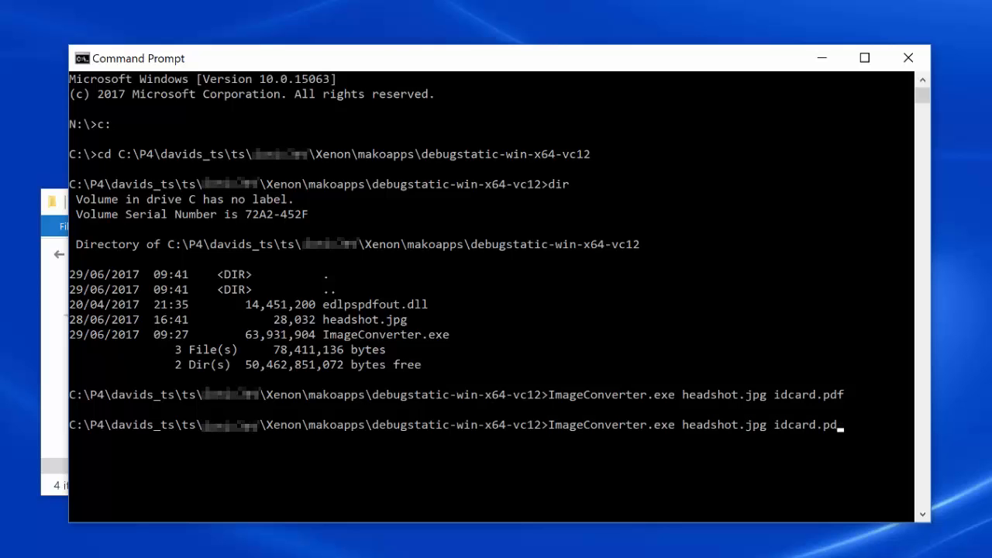
pyautogui.write('tif')
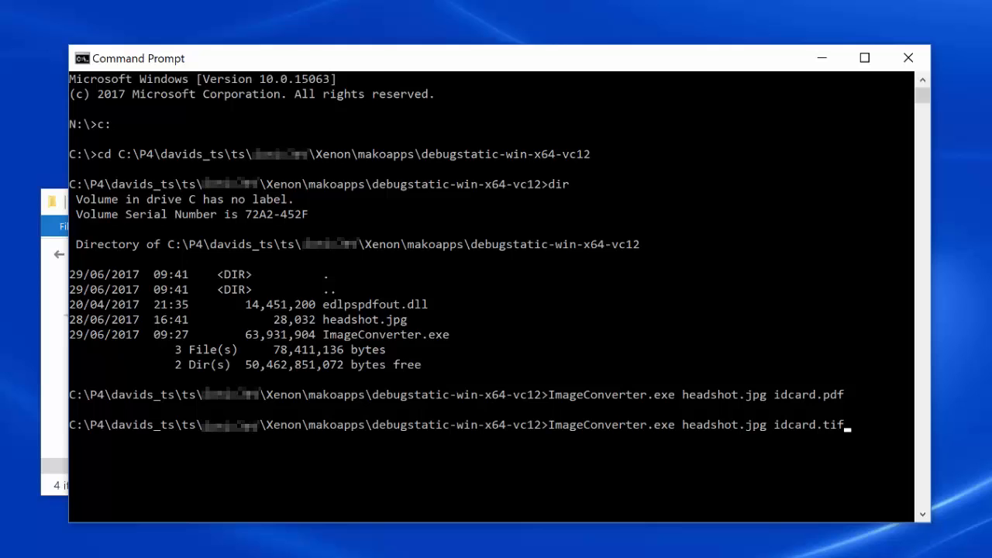
pyautogui.press('enter')
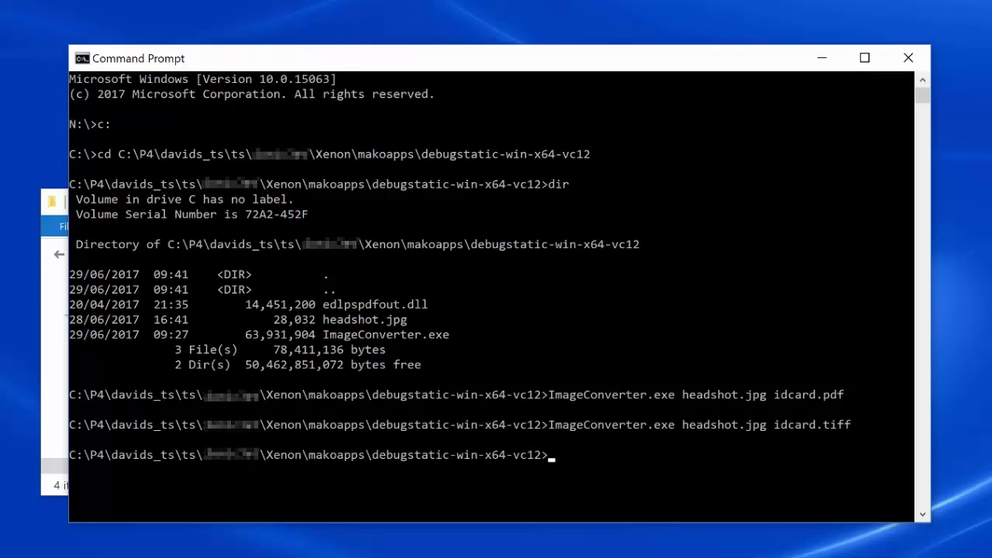
pyautogui.write('dir')
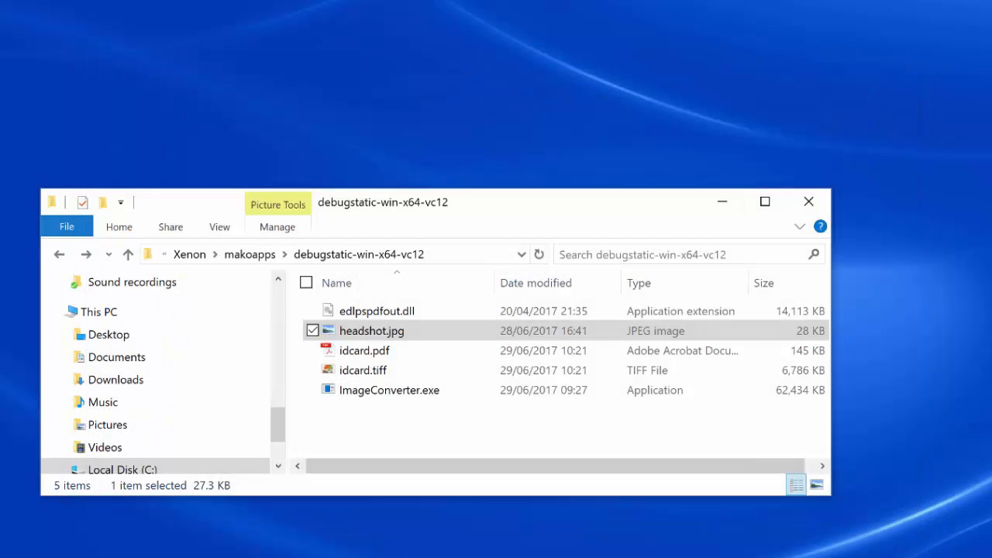
pyautogui.moveTo(364, 350)
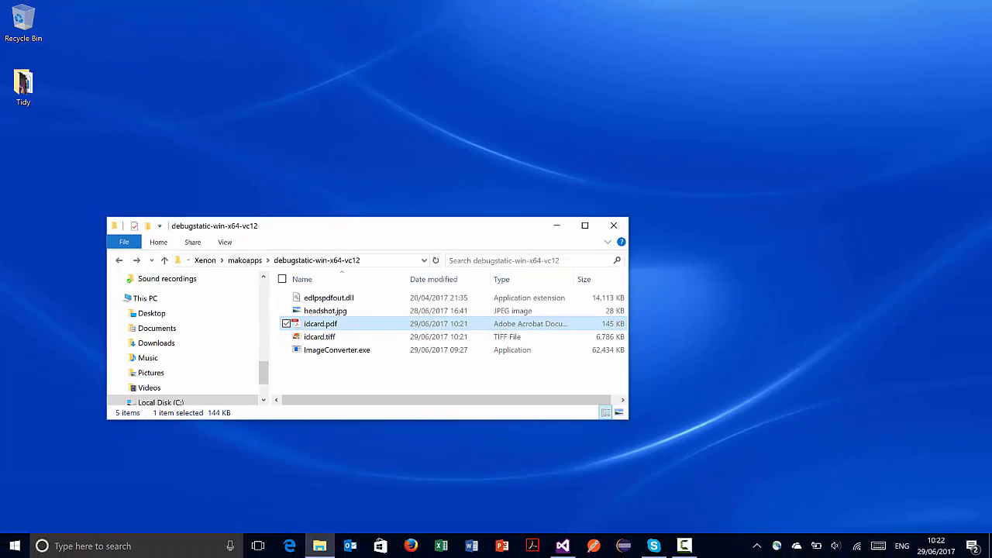
# - Open idcard.pdf in Acrobat to see the headshot with its name caption
pyautogui.doubleClick(319, 324)
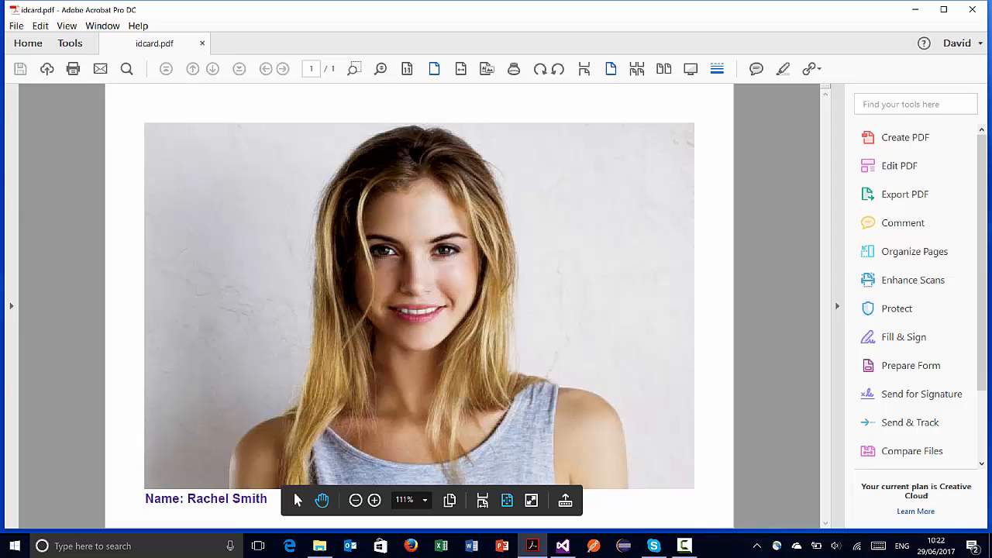
pyautogui.moveTo(912, 366)
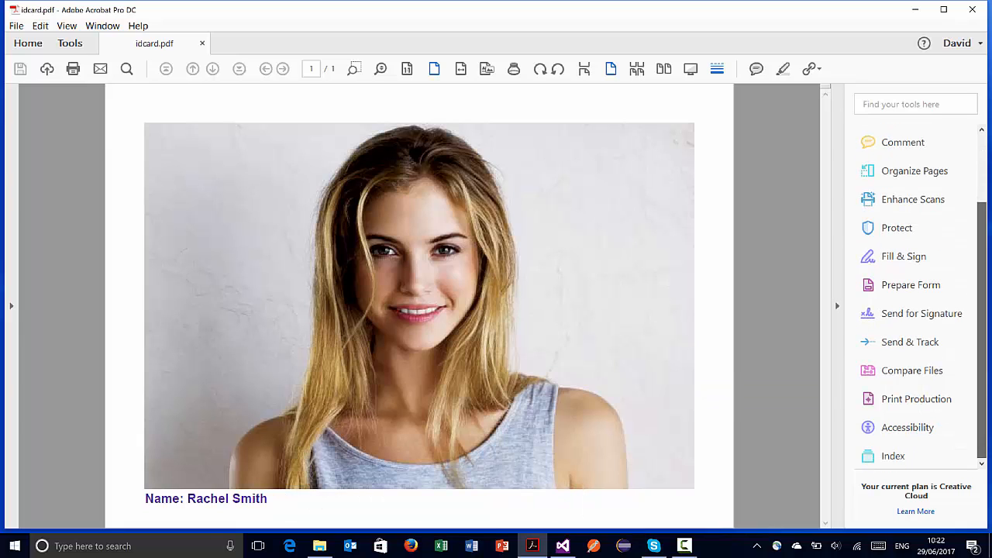
# - Run a Print Production preflight on idcard.pdf and expand the report Overview
pyautogui.click(917, 398)
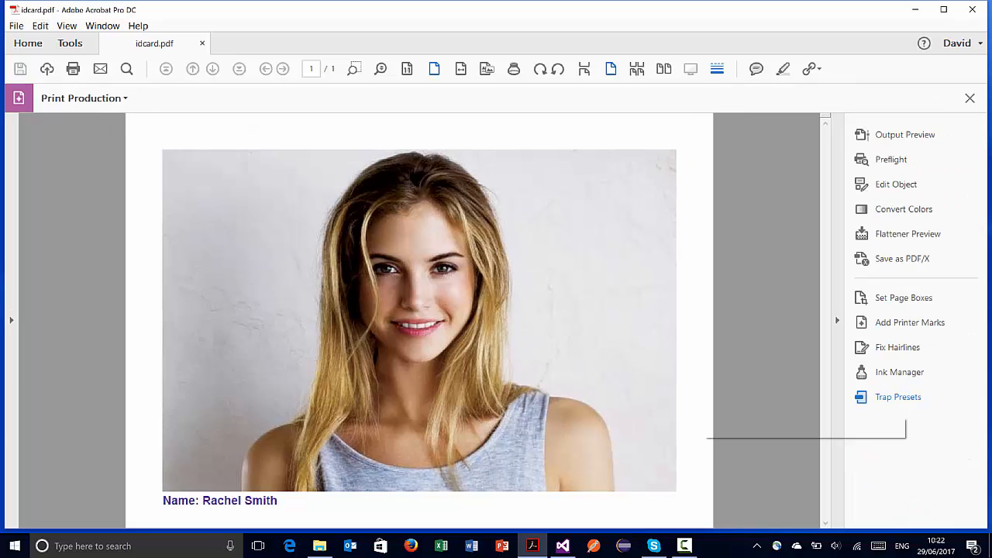
pyautogui.moveTo(903, 258)
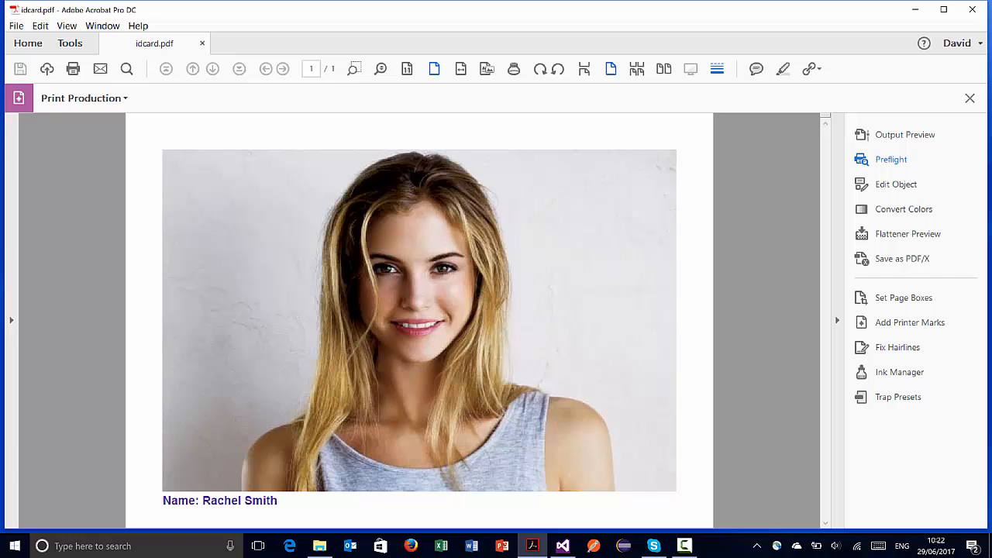
pyautogui.click(890, 158)
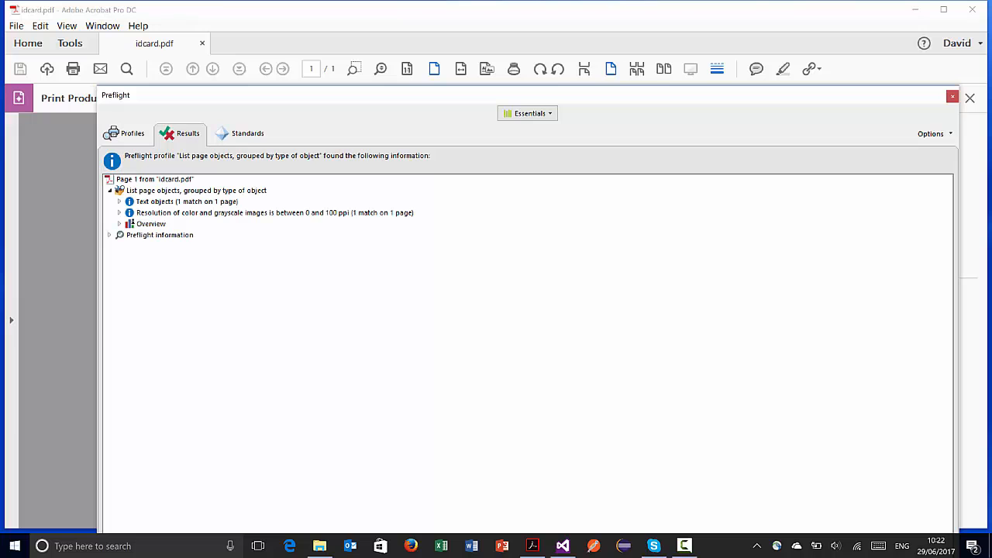
pyautogui.click(118, 223)
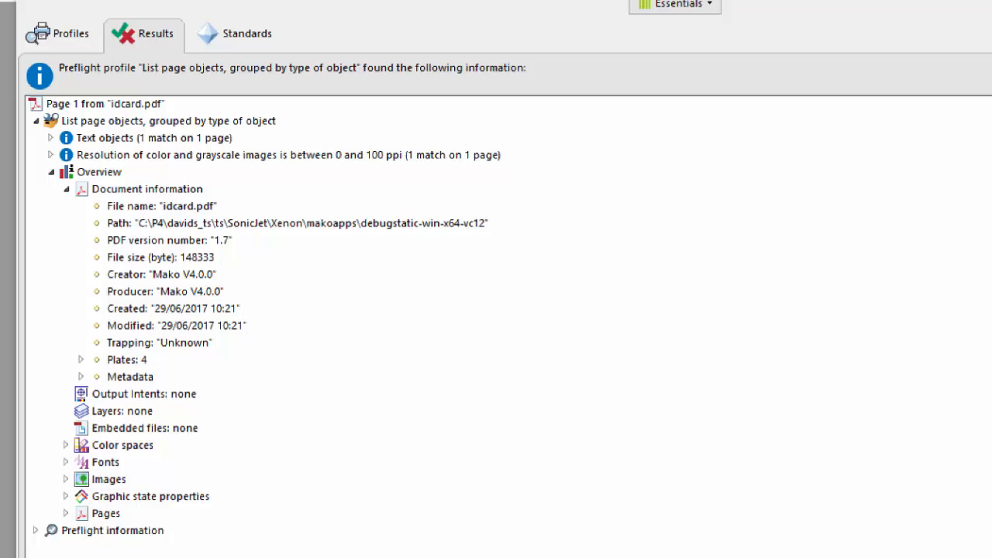
# - Check the report's Color spaces and Images entries show DeviceCMYK and a CMYK image
pyautogui.click(65, 189)
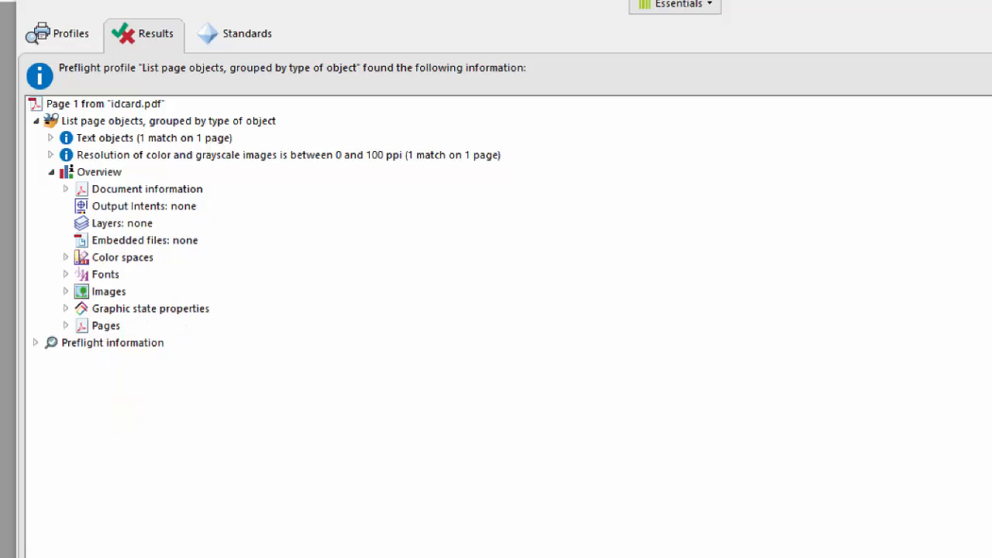
pyautogui.click(66, 258)
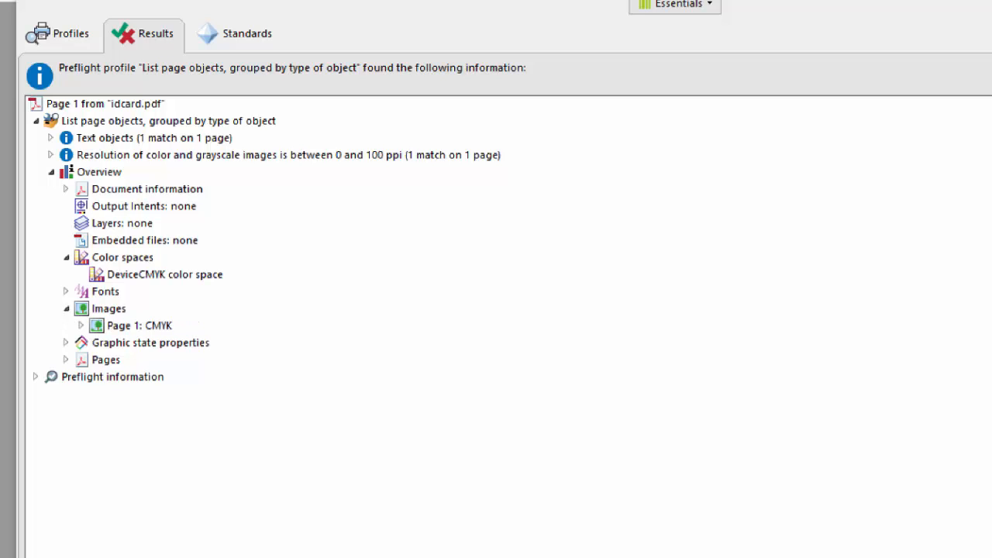
pyautogui.click(81, 325)
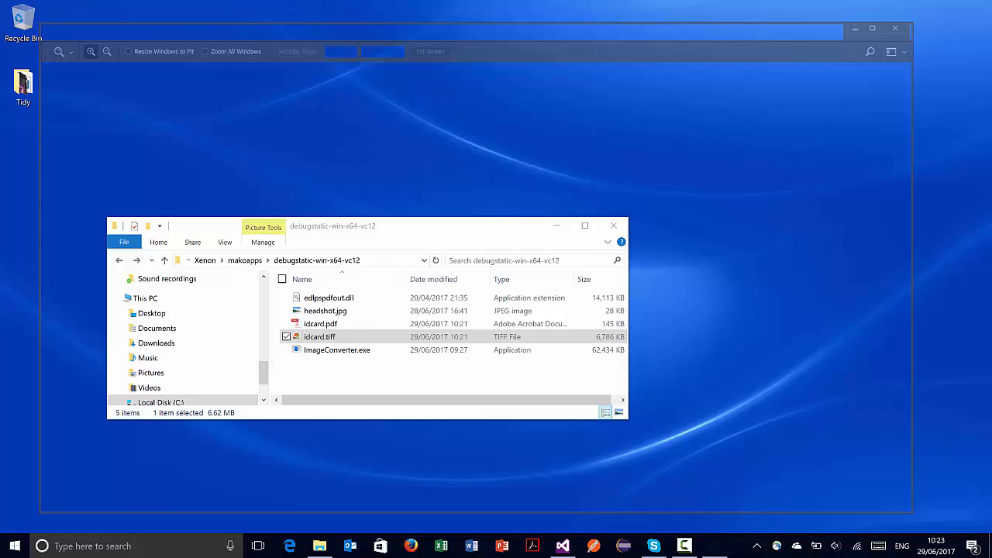
pyautogui.click(112, 27)
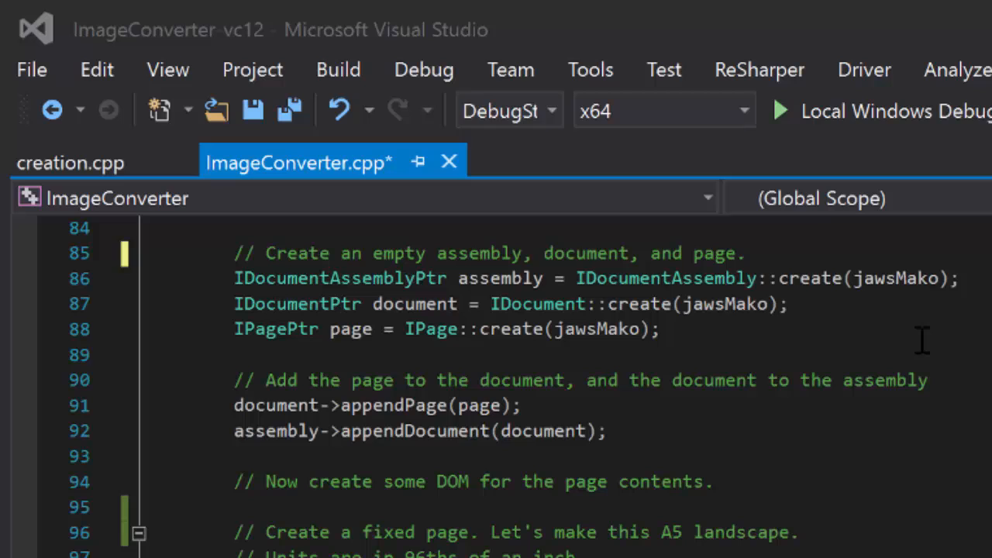
pyautogui.moveTo(333, 279)
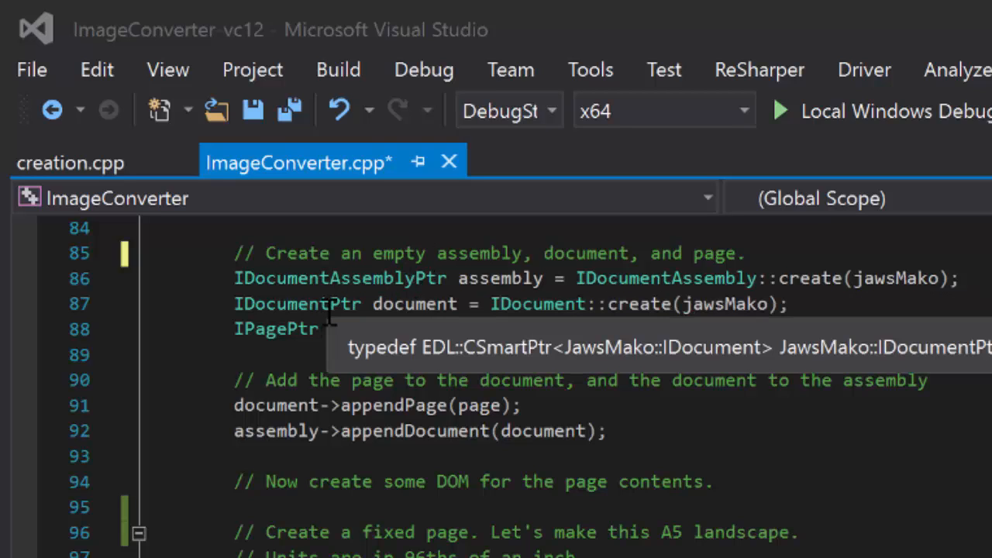
pyautogui.write('page = IPage::create(jawsMako);')
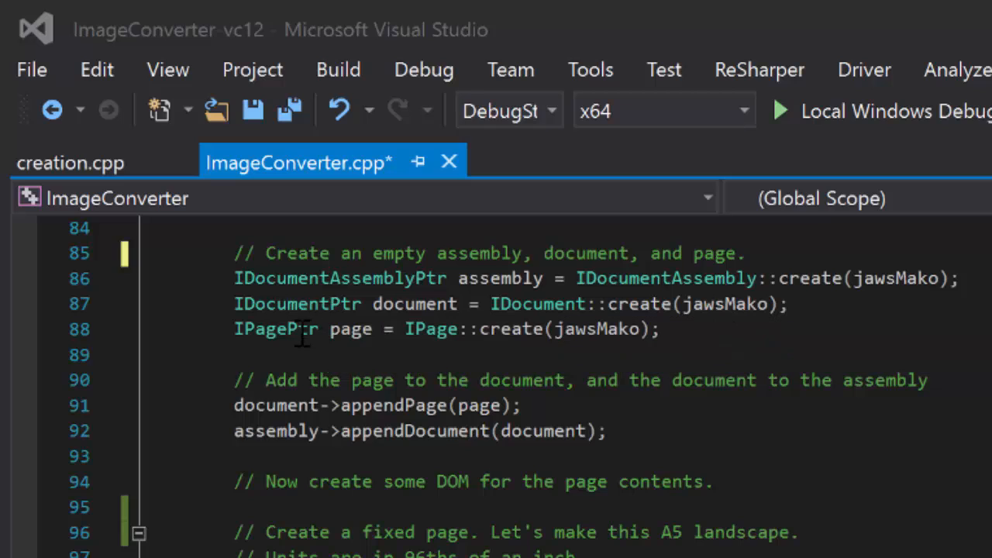
pyautogui.moveTo(276, 329)
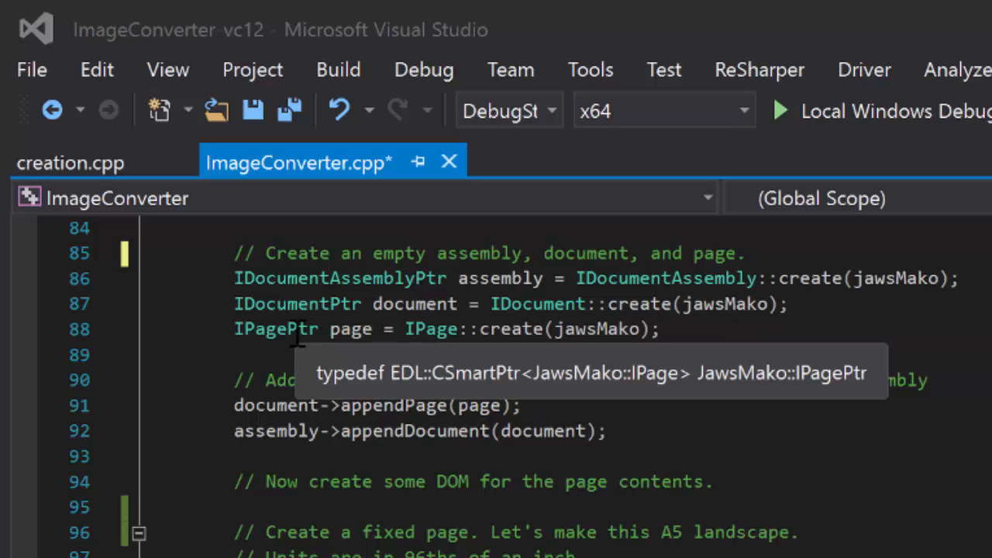
pyautogui.moveTo(349, 350)
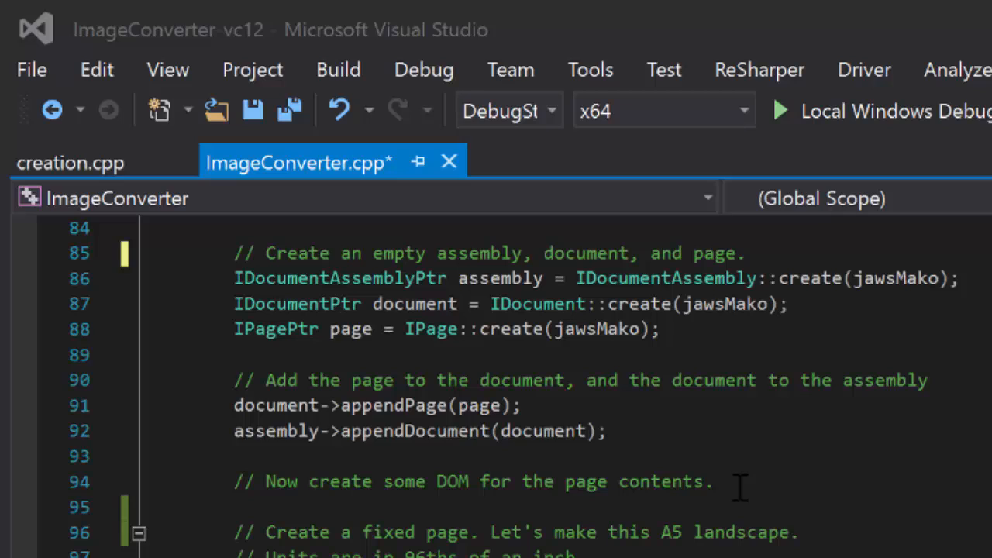
pyautogui.moveTo(692, 407)
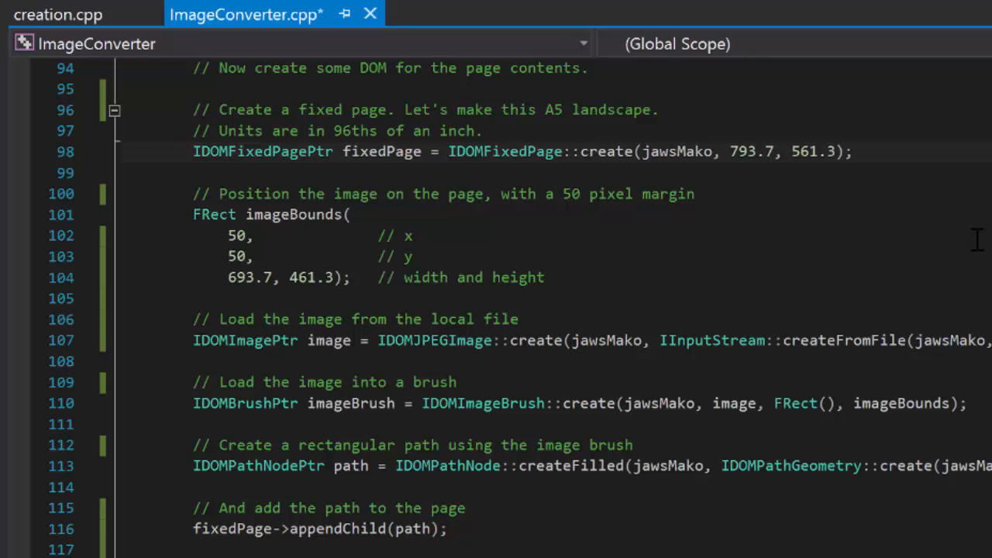
pyautogui.moveTo(789, 254)
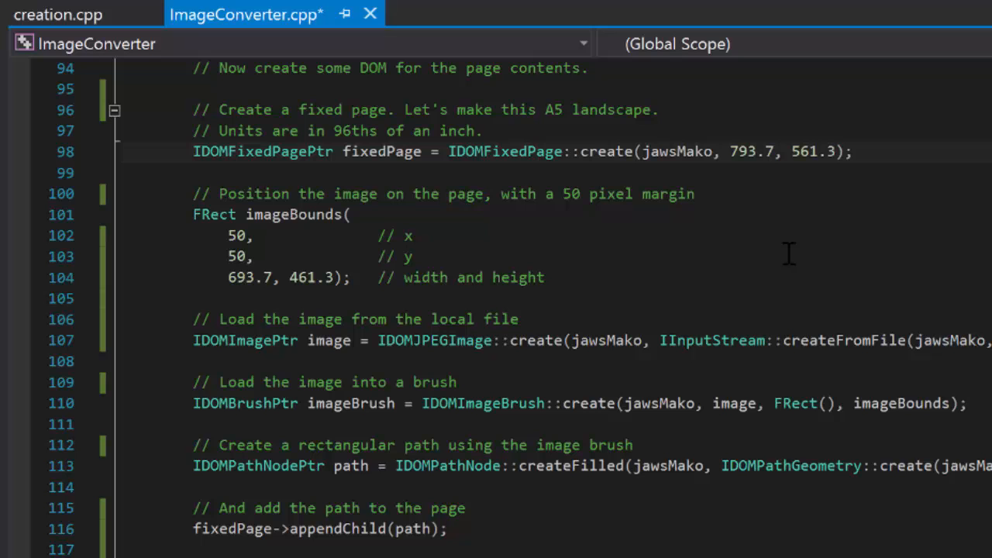
# - Move through ImageConverter.cpp past the A5 page and image-brush code down to the caption glyphs
pyautogui.click(310, 341)
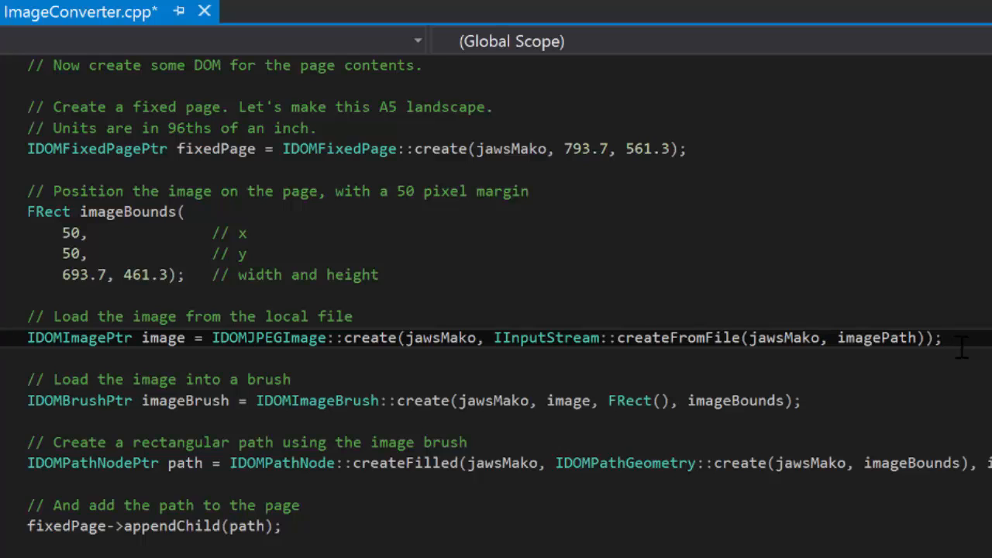
pyautogui.click(943, 338)
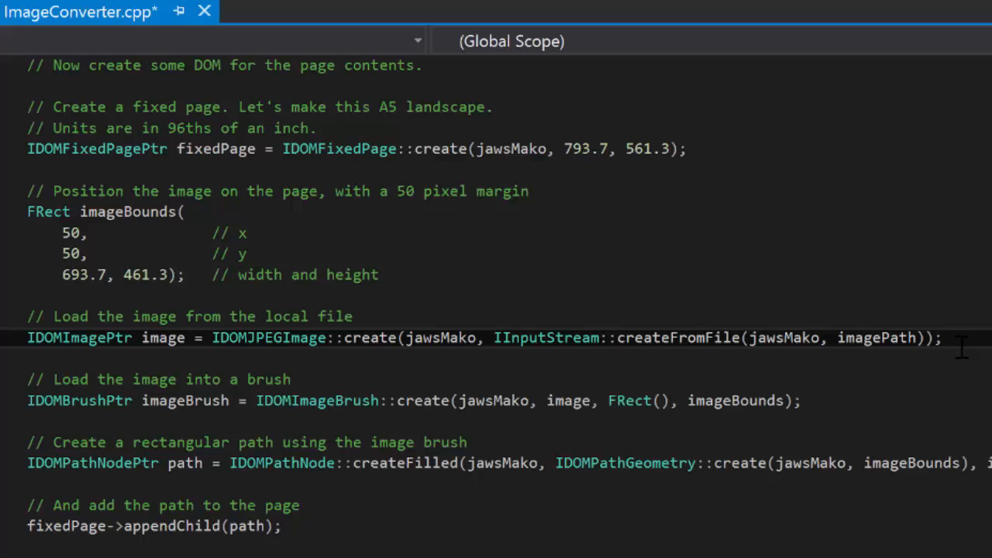
pyautogui.click(939, 338)
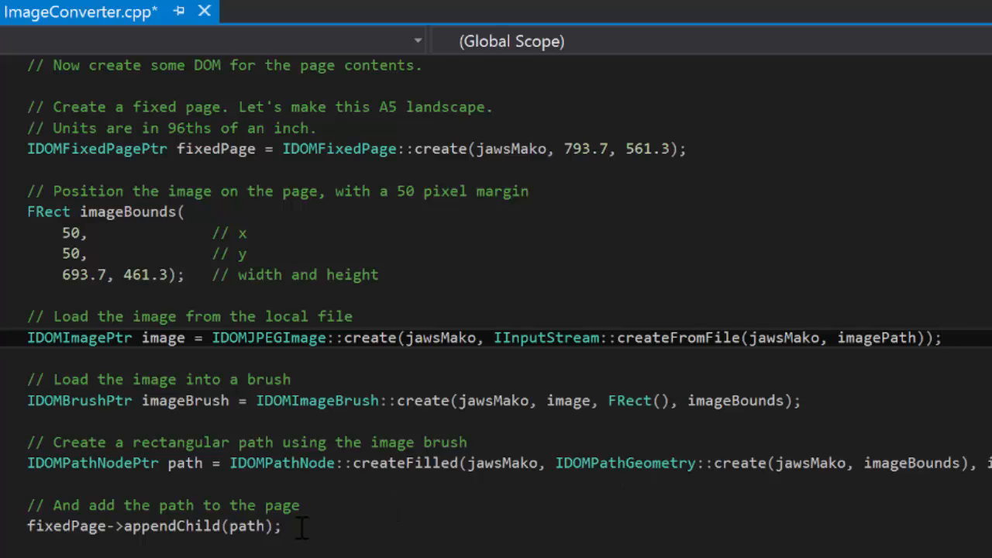
pyautogui.scroll(-3)
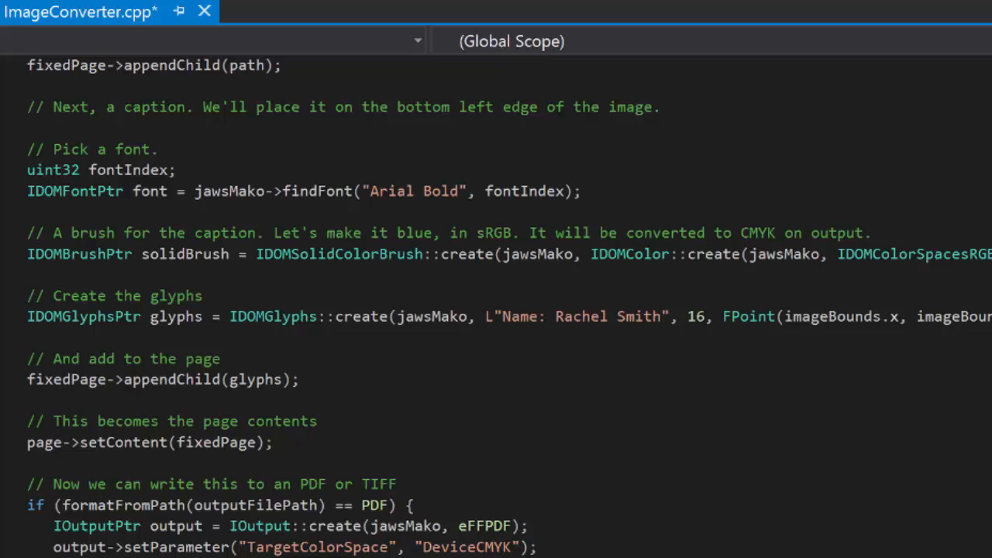
pyautogui.scroll(-3)
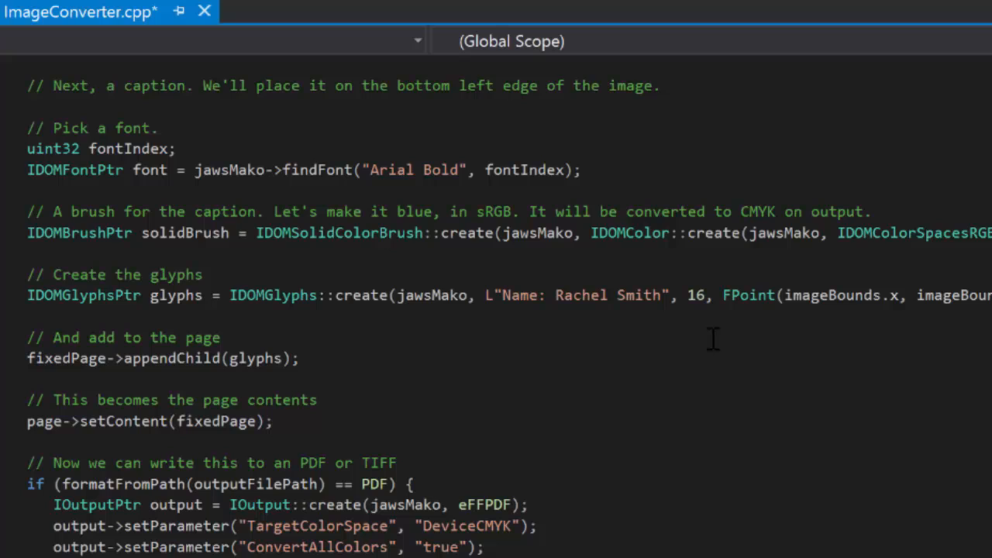
pyautogui.moveTo(556, 265)
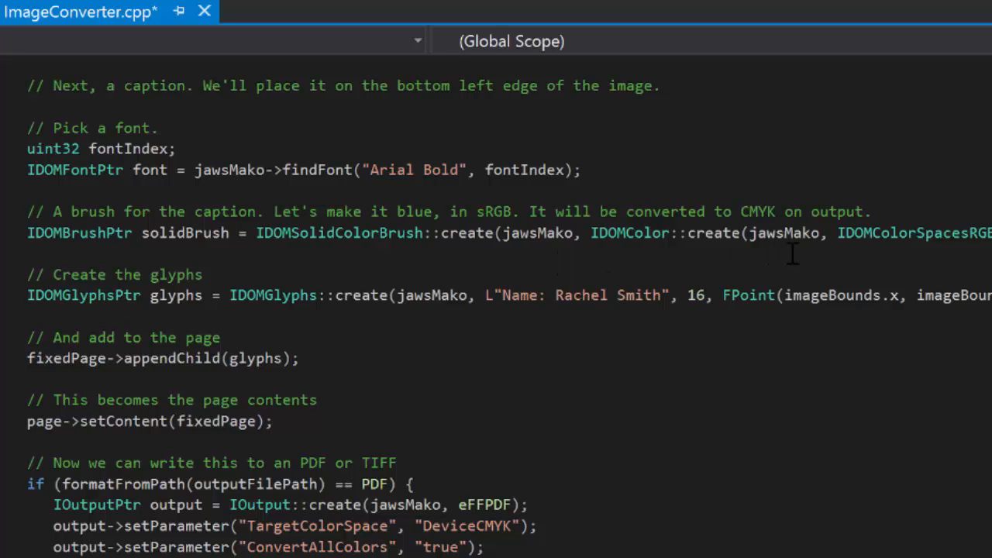
pyautogui.moveTo(865, 232)
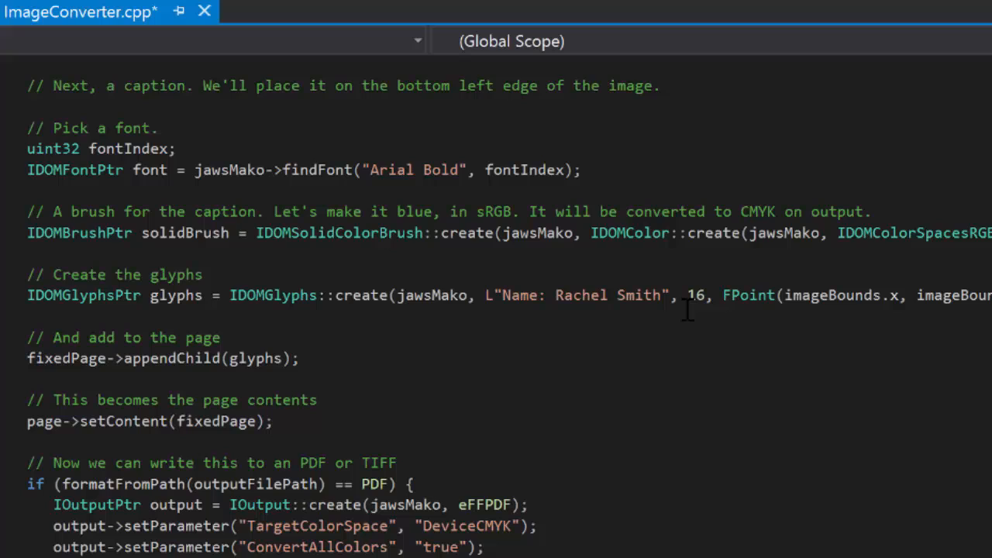
pyautogui.moveTo(689, 410)
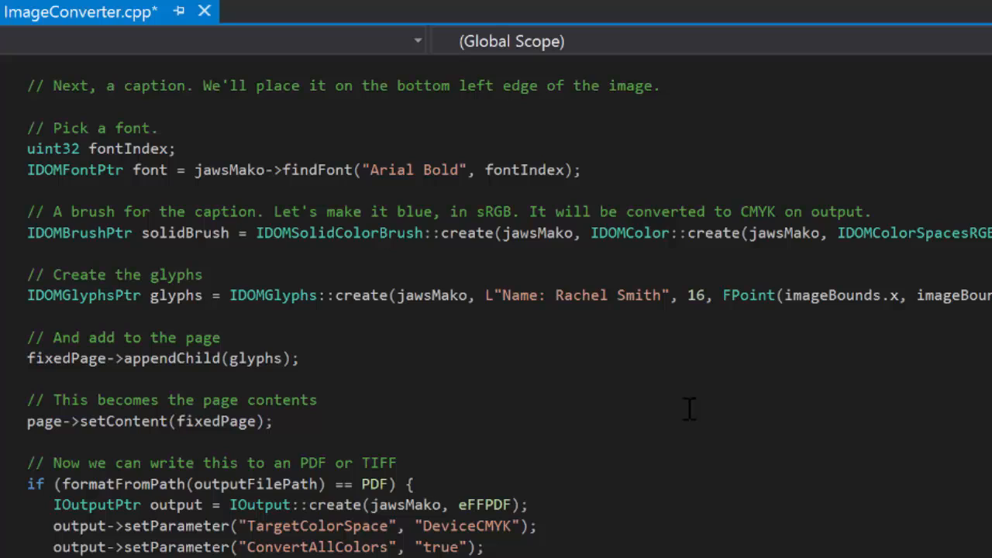
pyautogui.moveTo(421, 365)
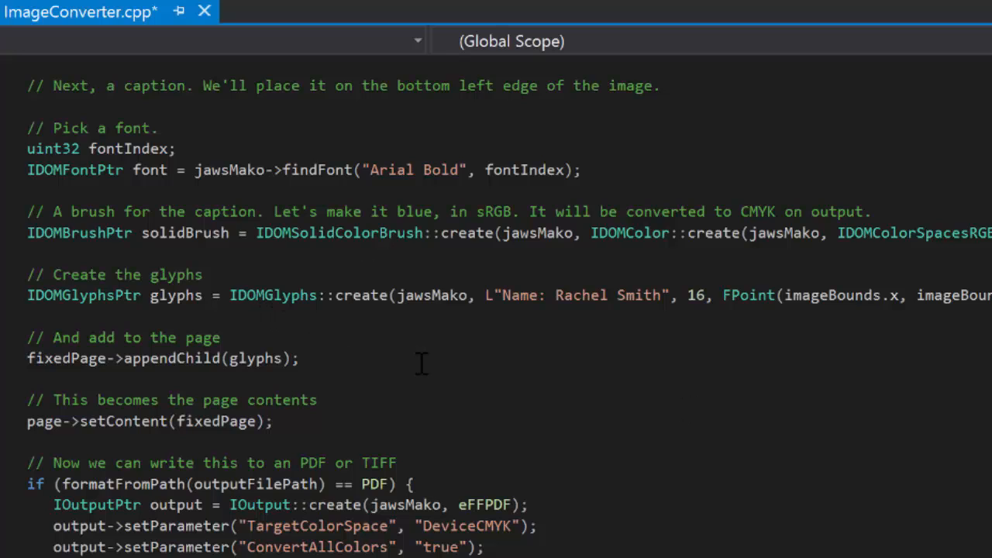
pyautogui.moveTo(636, 371)
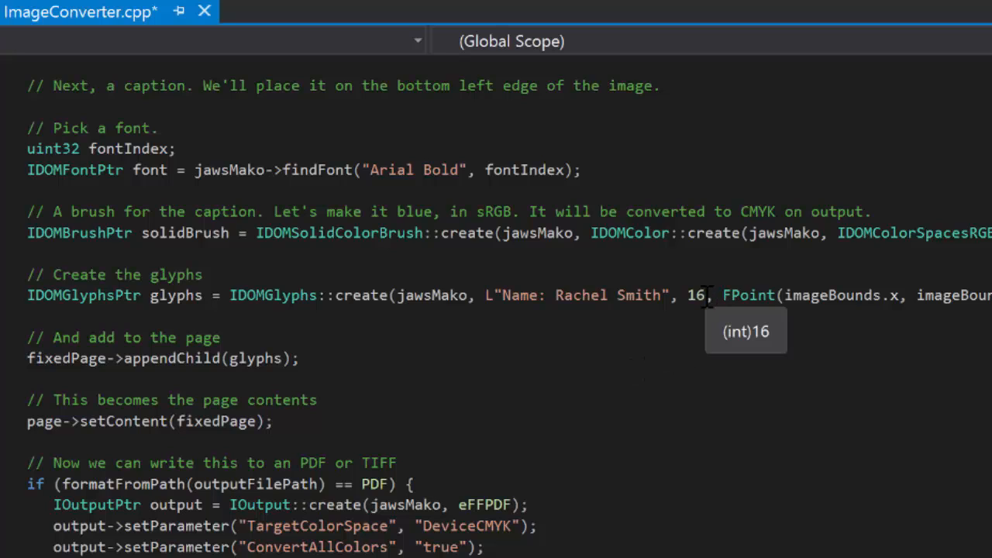
pyautogui.moveTo(725, 338)
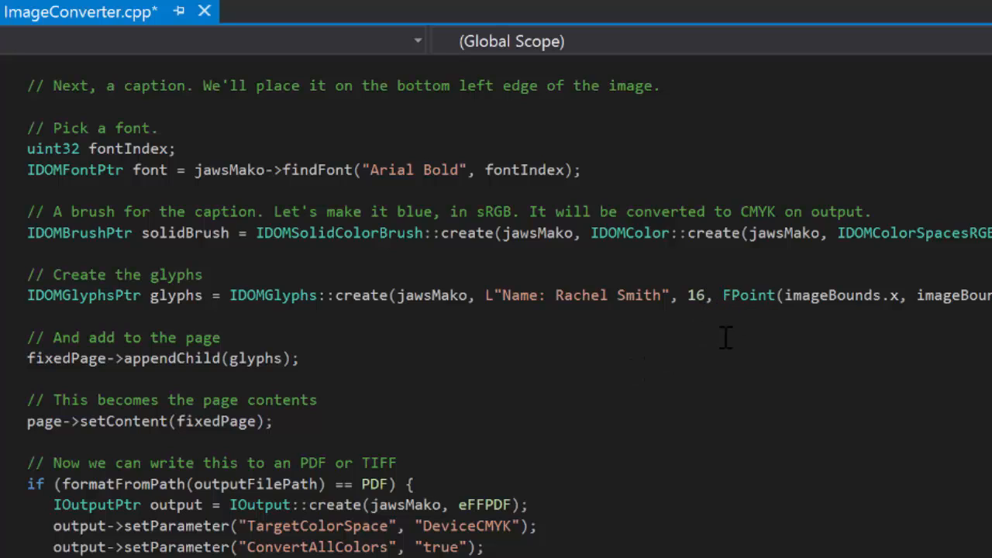
pyautogui.moveTo(752, 366)
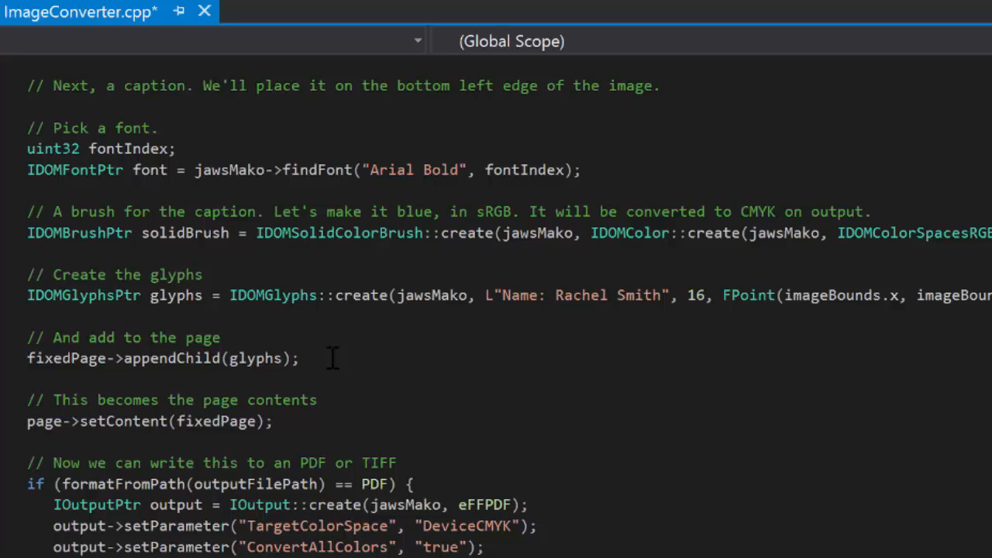
pyautogui.moveTo(326, 431)
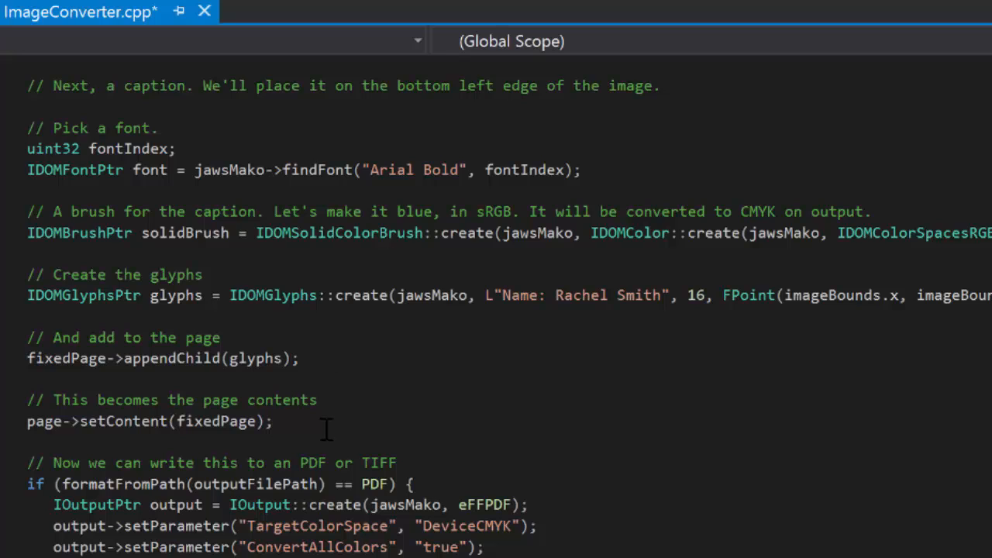